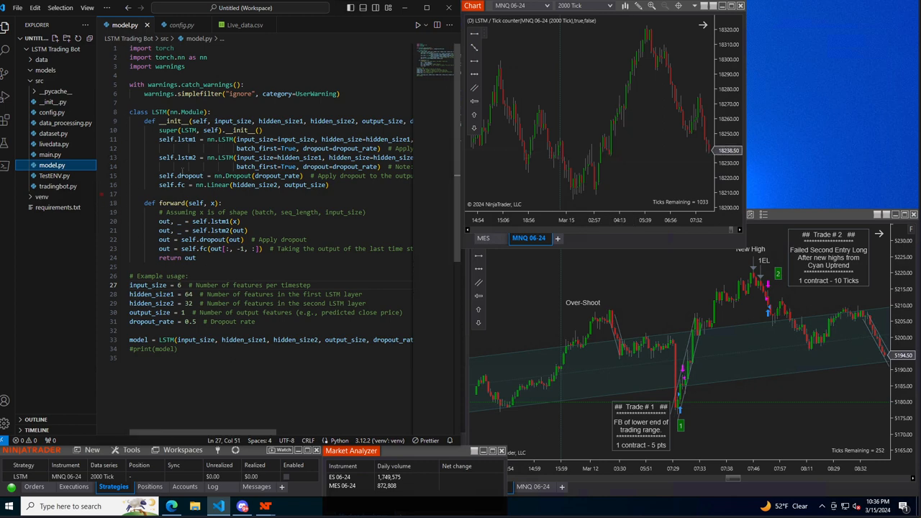
pyautogui.moveTo(400, 302)
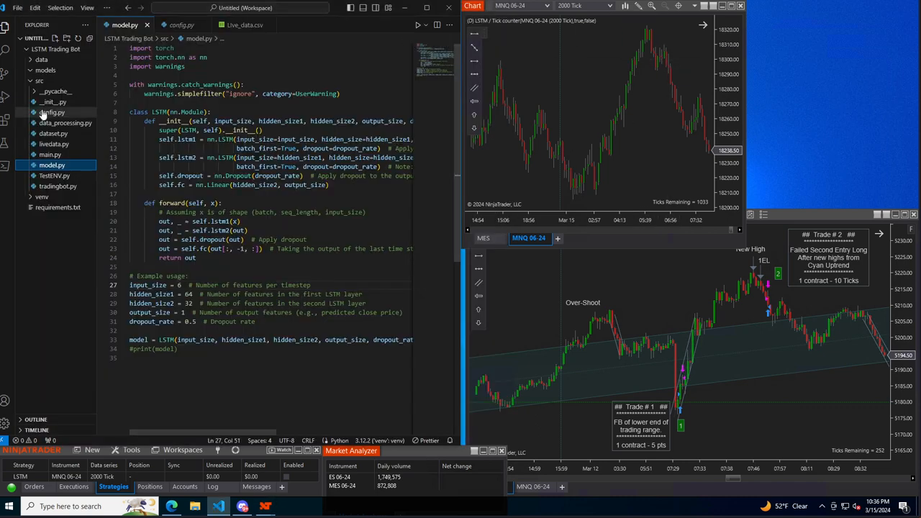
# - Expand the data folder in the Explorer to reach Live_data.csv
pyautogui.click(37, 56)
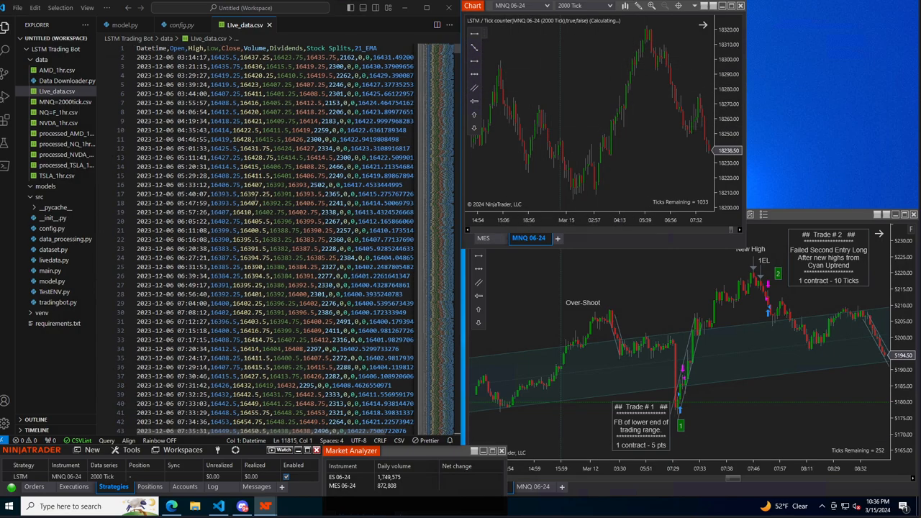
# - Scroll main.py down to the Tkinter output window setup and loss-plotting functions
pyautogui.scroll(-3)
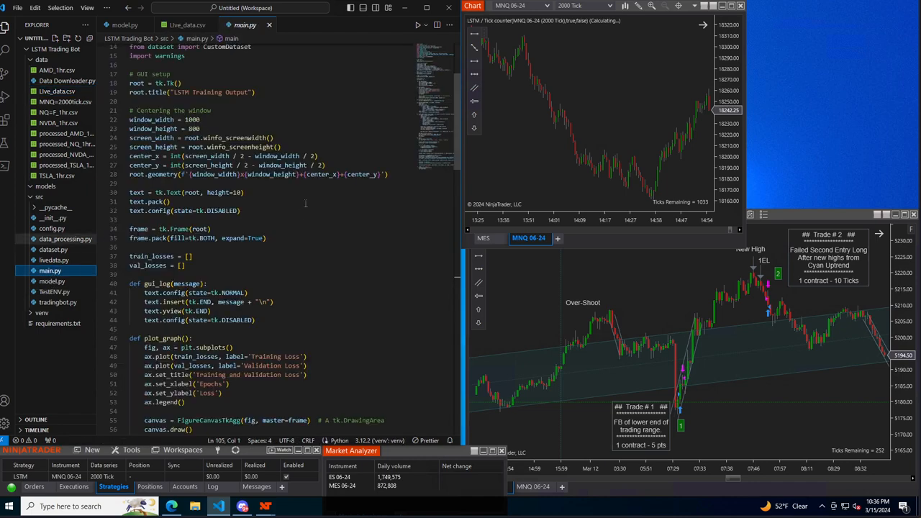
# - Add 'running_loss += loss.item() * inputs.size(0)' inside the train_model batch loop
pyautogui.scroll(-3)
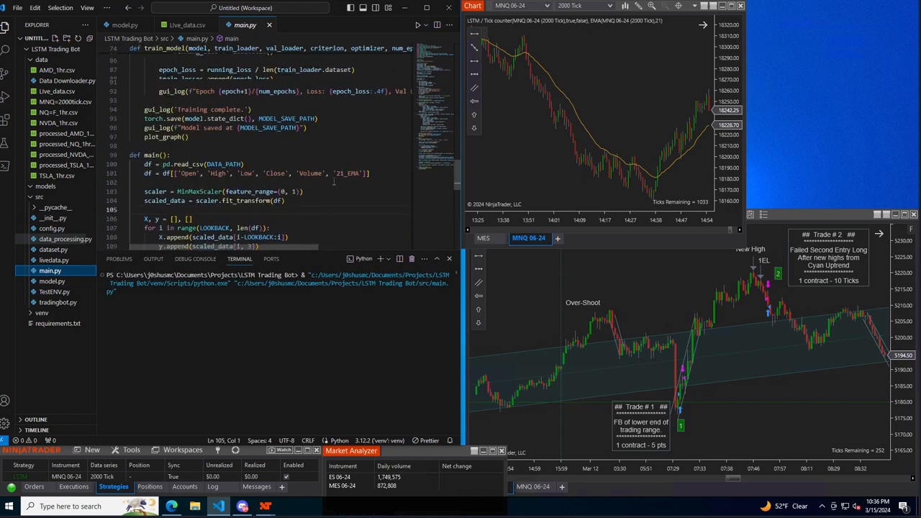
pyautogui.scroll(3)
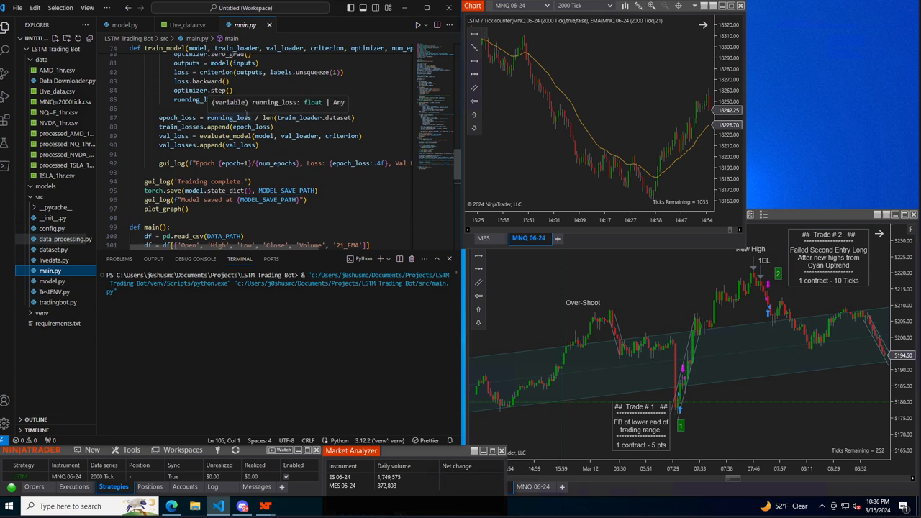
pyautogui.write('running_loss += loss.item() * inputs.size(0)')
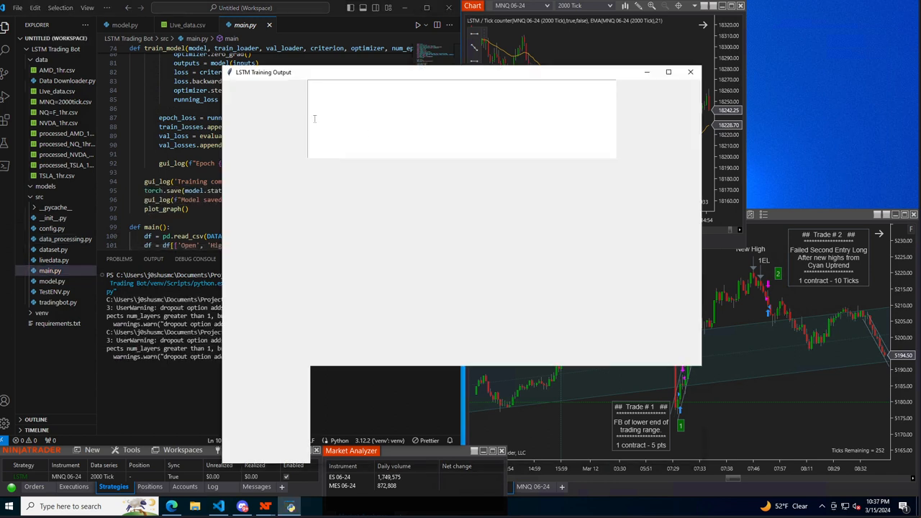
pyautogui.moveTo(530, 64)
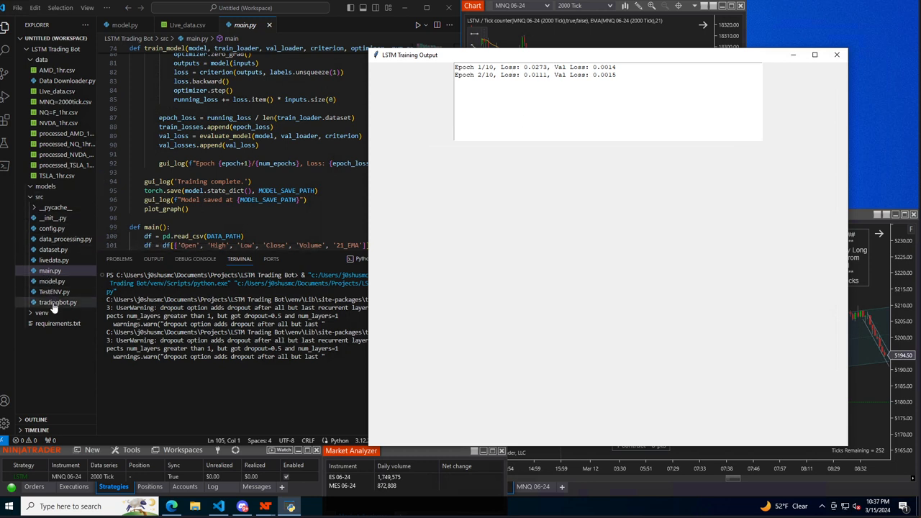
# - Open tradingbot.py and review its predict and make_decision buy/sell thresholds
pyautogui.click(52, 302)
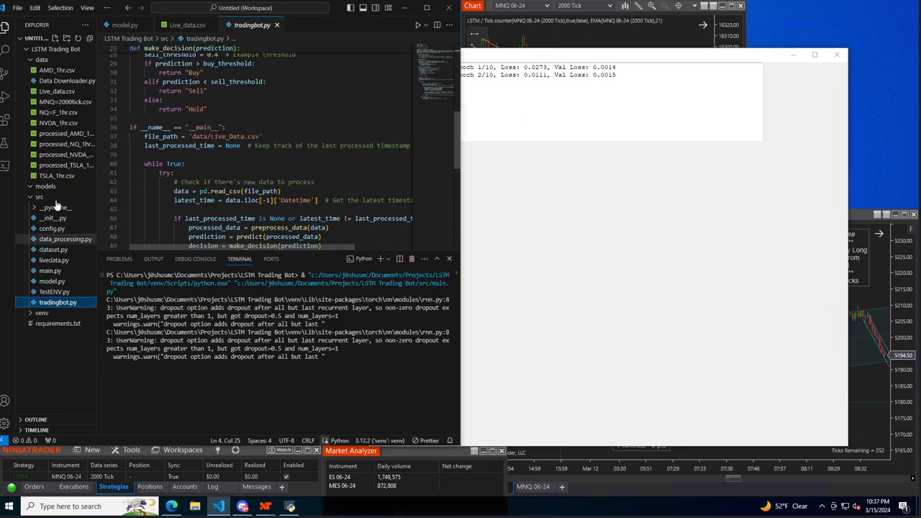
pyautogui.click(56, 93)
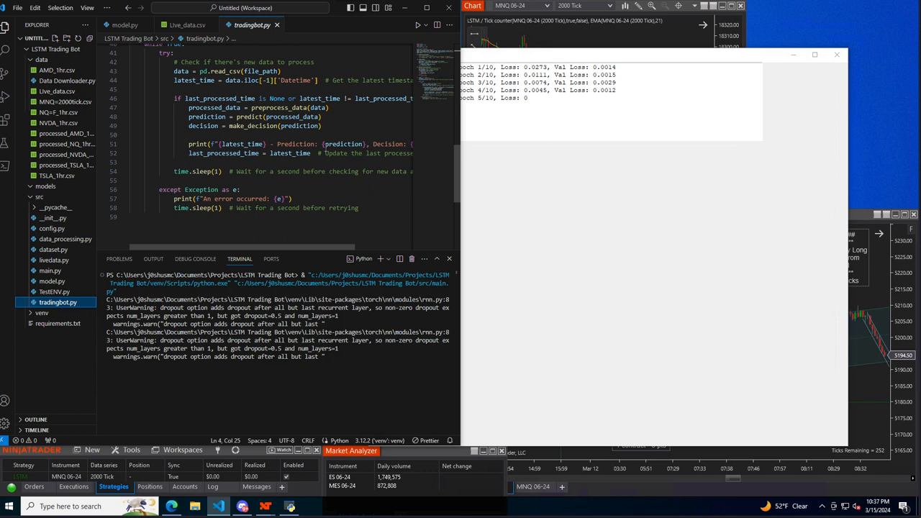
pyautogui.scroll(3)
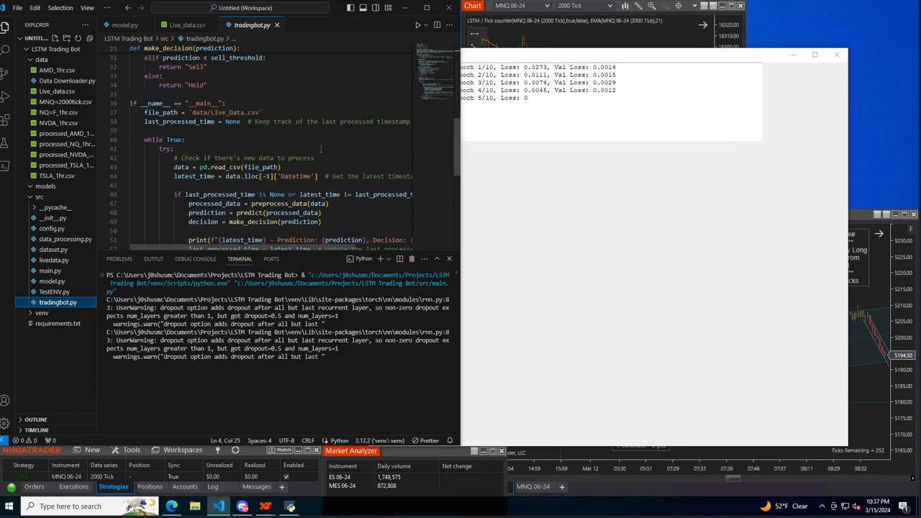
pyautogui.scroll(3)
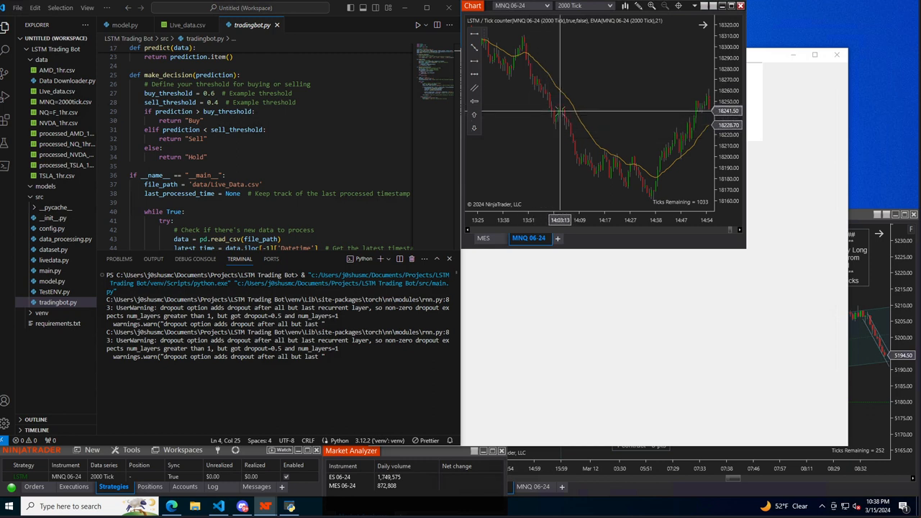
pyautogui.moveTo(564, 141)
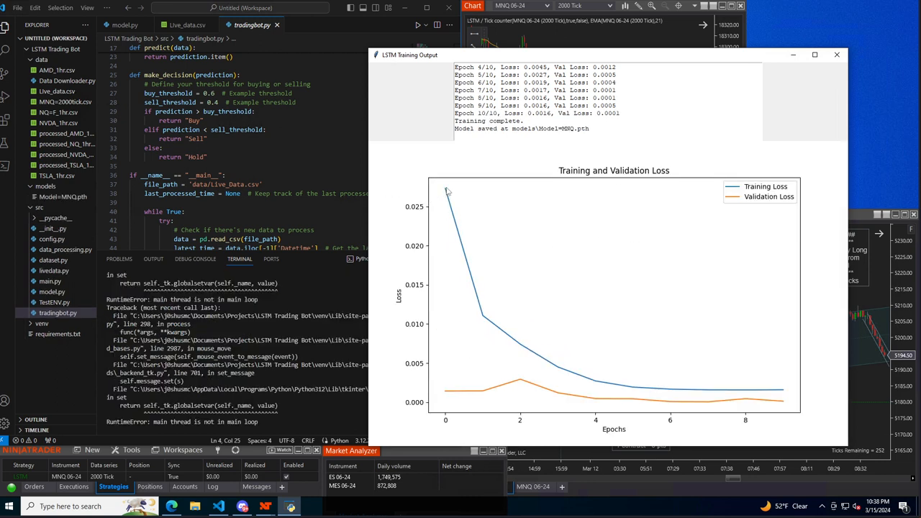
pyautogui.moveTo(453, 182)
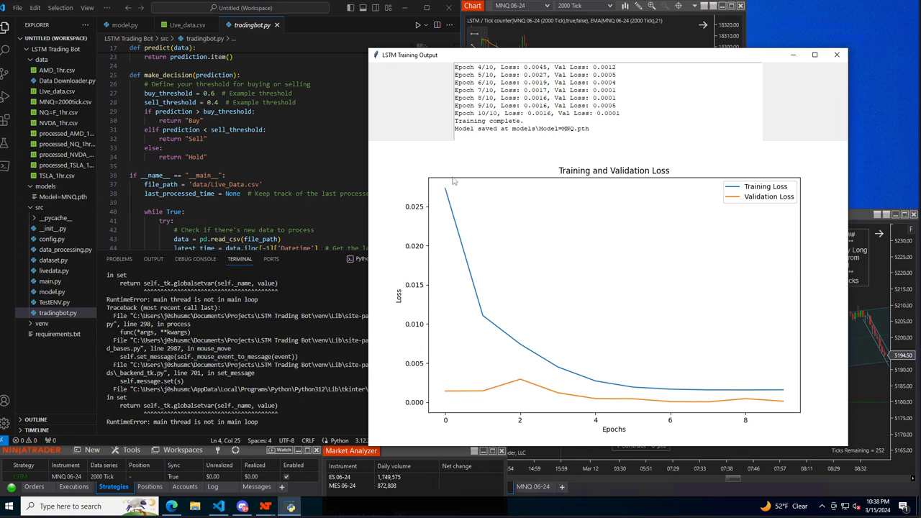
pyautogui.moveTo(696, 397)
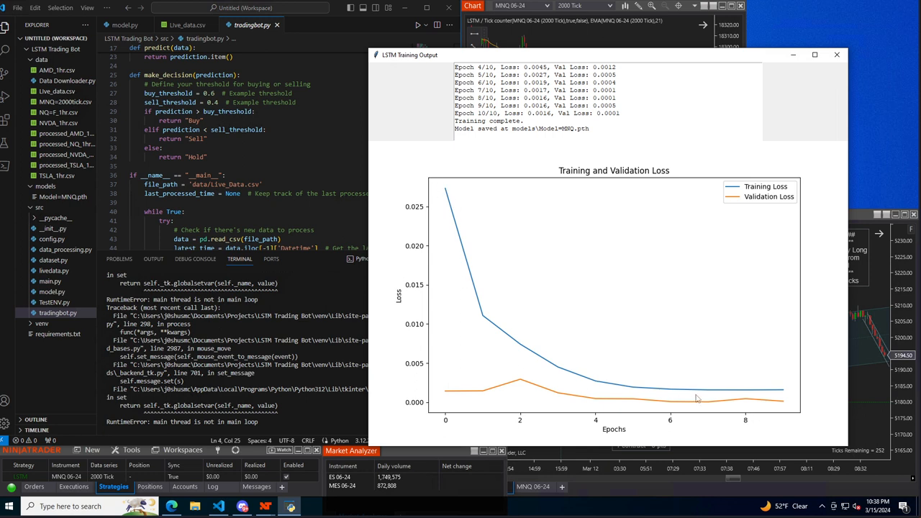
pyautogui.moveTo(593, 227)
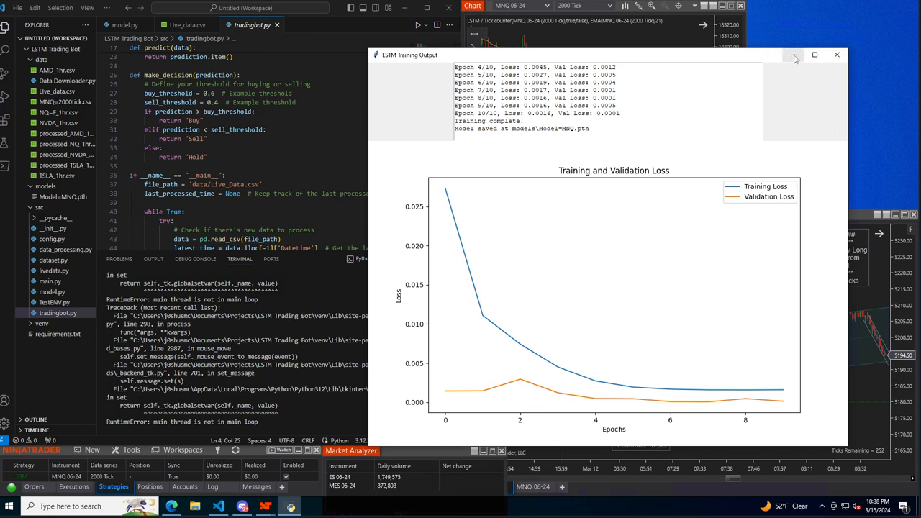
# - Close the LSTM Training Output window with its Training and Validation Loss plot
pyautogui.click(833, 56)
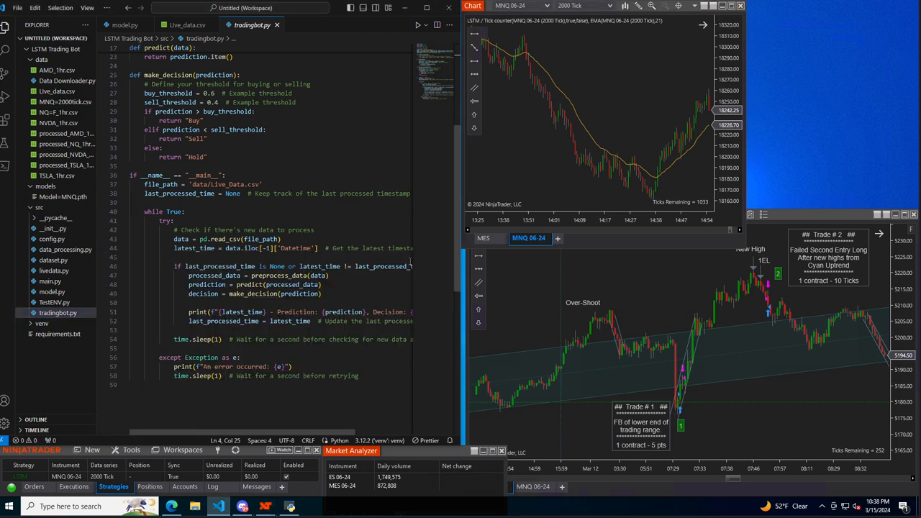
# - Select Model-MNQ.pth in the models folder and dismiss the binary-file prompt
pyautogui.click(63, 196)
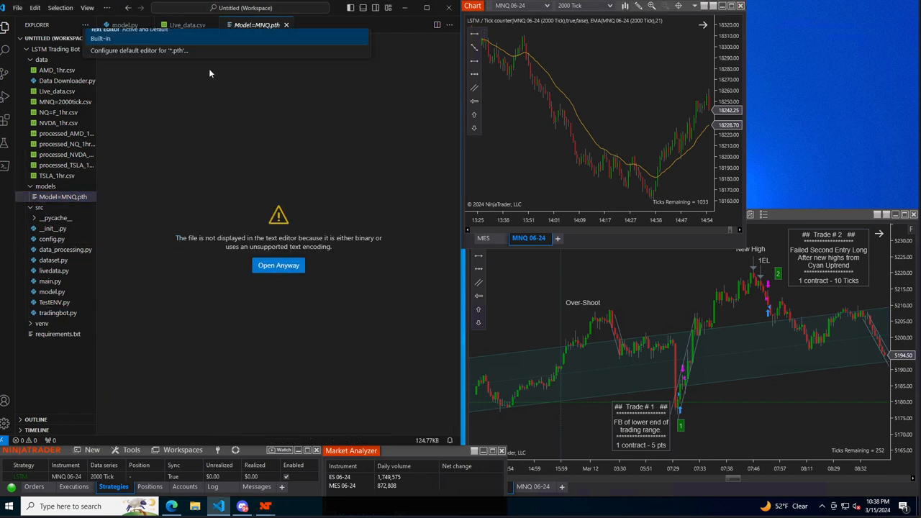
pyautogui.click(279, 265)
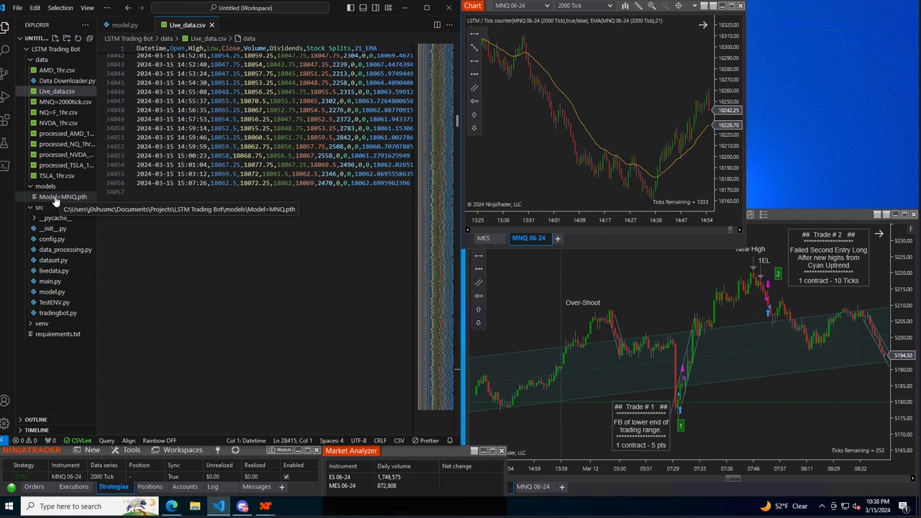
pyautogui.moveTo(170, 464)
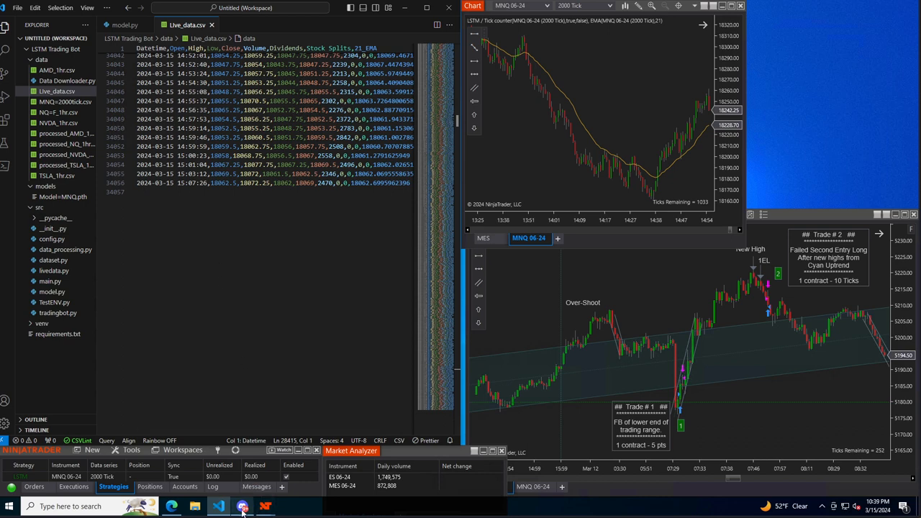
# - Bring up Discord and scroll through the daily-recaps trading posts
pyautogui.click(237, 506)
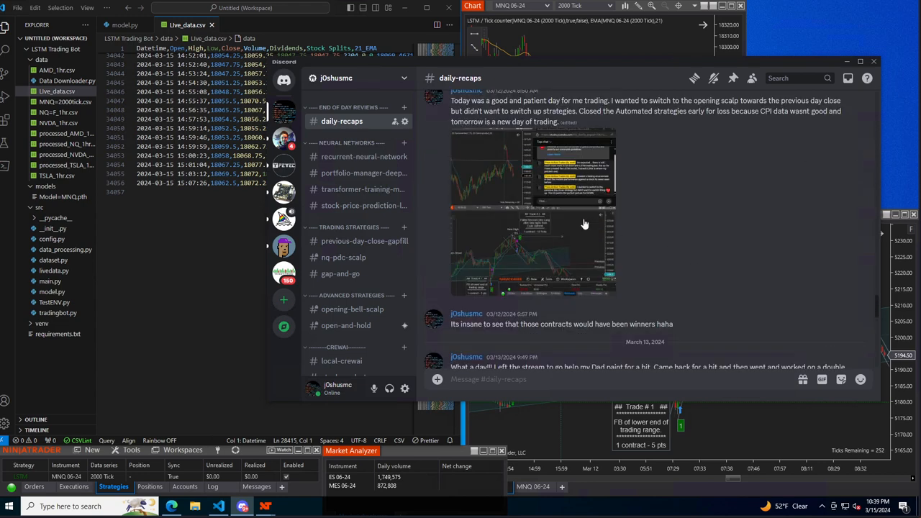
pyautogui.scroll(-3)
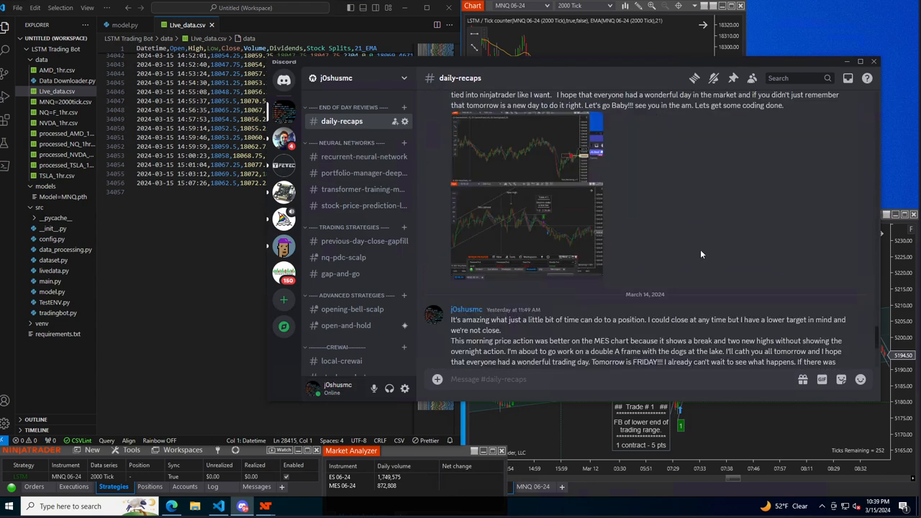
pyautogui.scroll(-3)
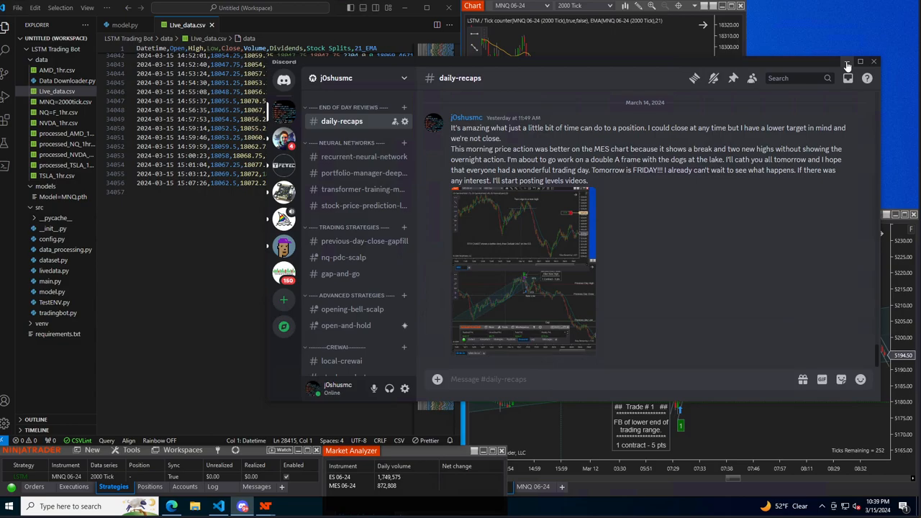